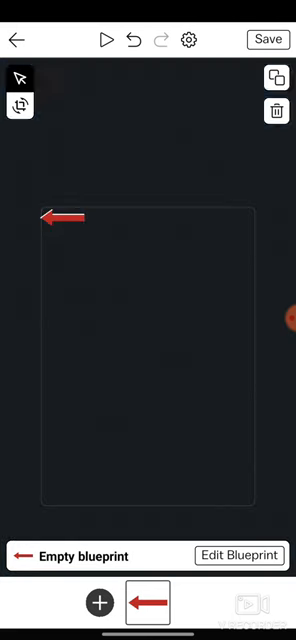
# Add a tap rule to the red arrow sending the player to card card-FJ1V
pyautogui.click(236, 556)
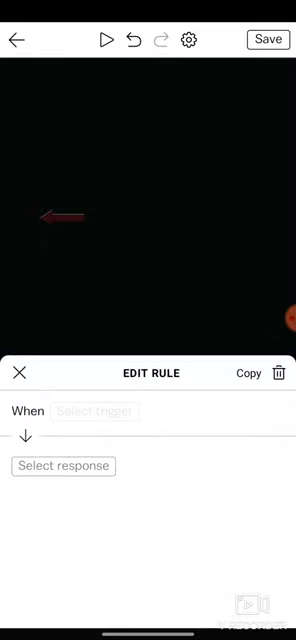
pyautogui.click(94, 412)
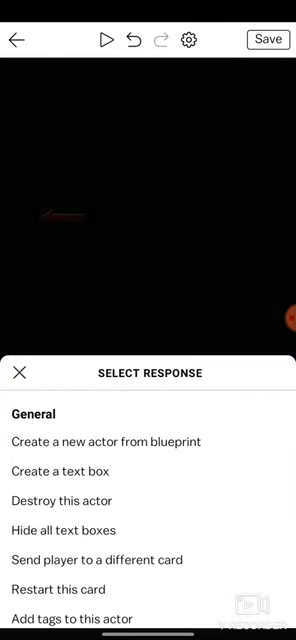
pyautogui.scroll(-3)
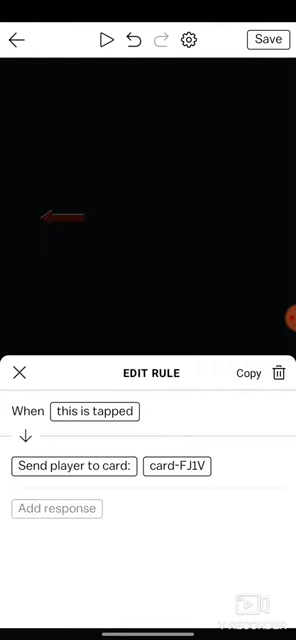
pyautogui.click(264, 40)
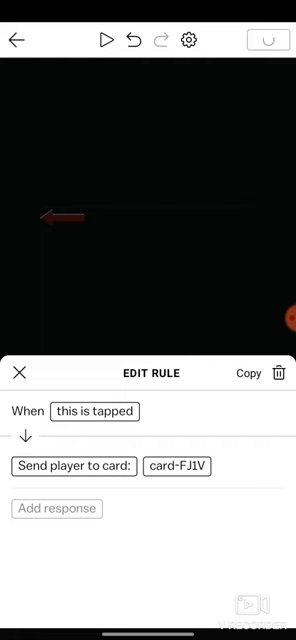
pyautogui.click(18, 372)
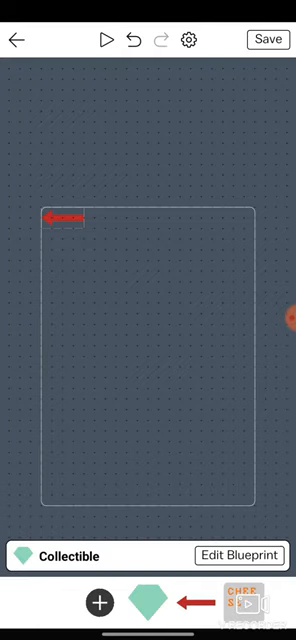
# Open Empty blueprint 2's General settings with artwork and playback options
pyautogui.click(100, 602)
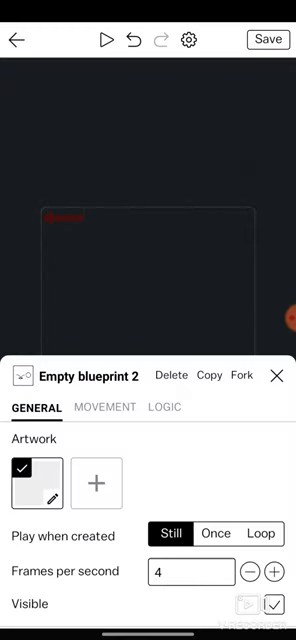
# Draw rectangular artwork for Empty blueprint 2 and return to its General settings
pyautogui.click(32, 484)
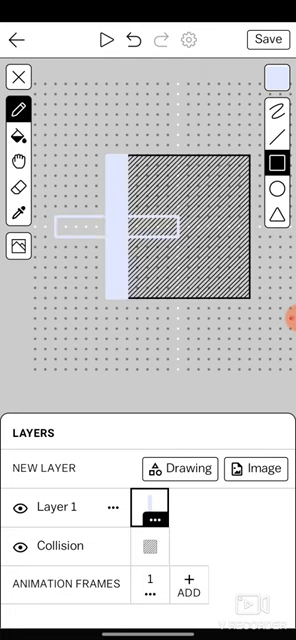
pyautogui.click(16, 136)
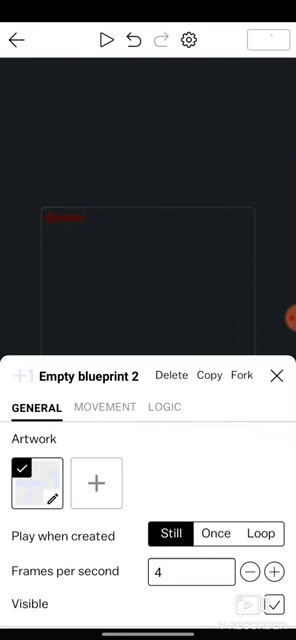
# Add a tap rule with an 'If $taps greater or equal' condition, value ready to edit
pyautogui.click(170, 408)
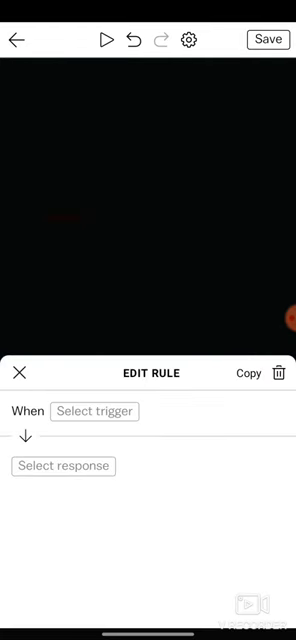
pyautogui.click(100, 410)
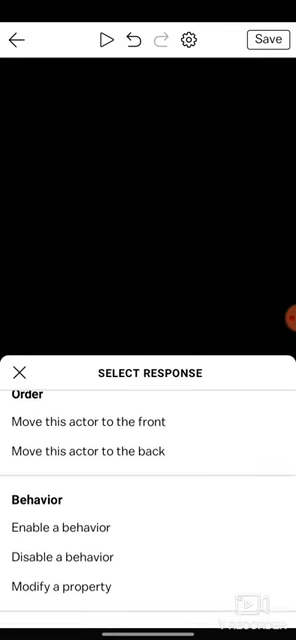
pyautogui.scroll(-3)
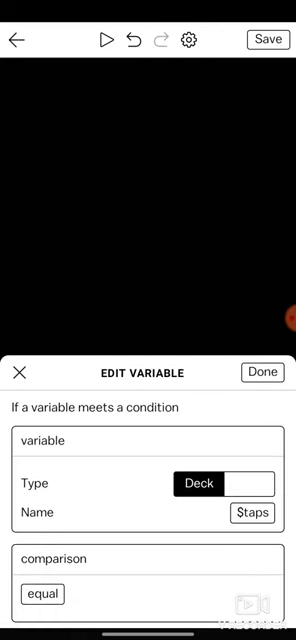
pyautogui.click(40, 592)
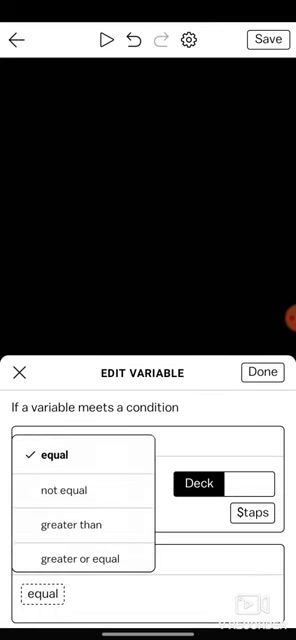
pyautogui.click(84, 558)
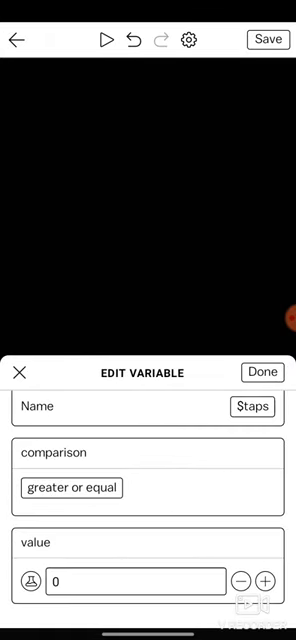
pyautogui.click(268, 580)
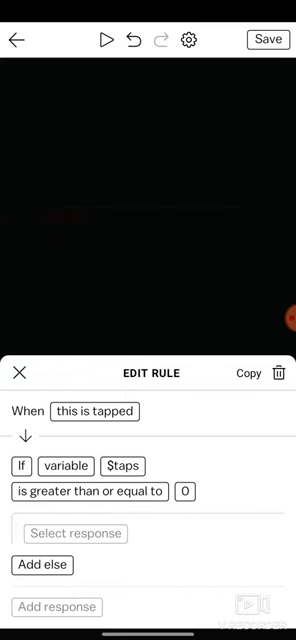
# Set the condition value to 50 and add a relative $multiplier change of 1
pyautogui.write('50')
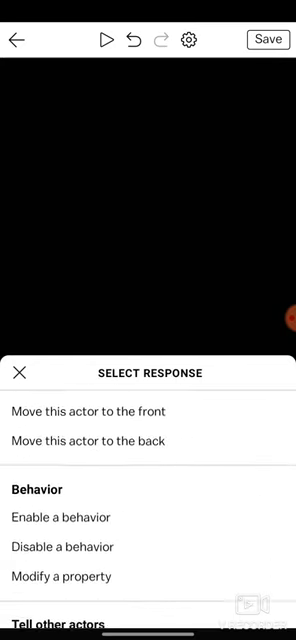
pyautogui.scroll(-3)
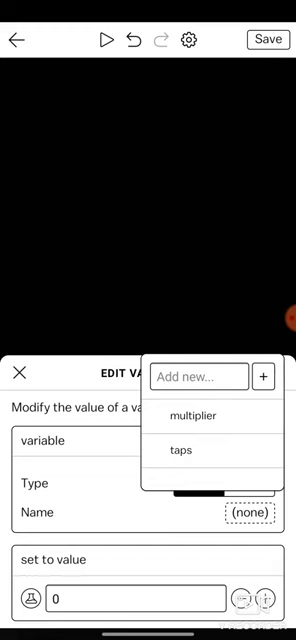
pyautogui.click(180, 450)
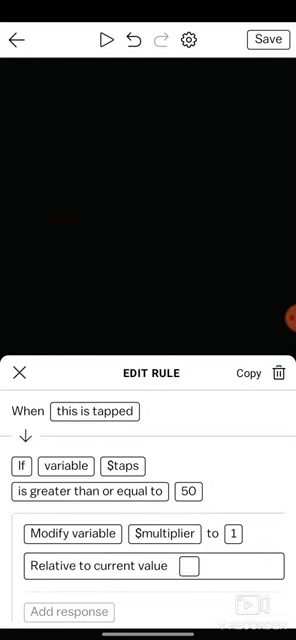
pyautogui.click(190, 562)
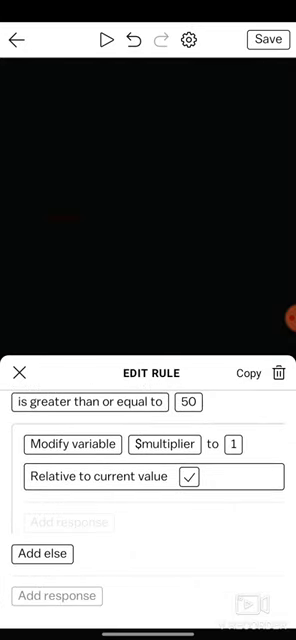
pyautogui.click(58, 522)
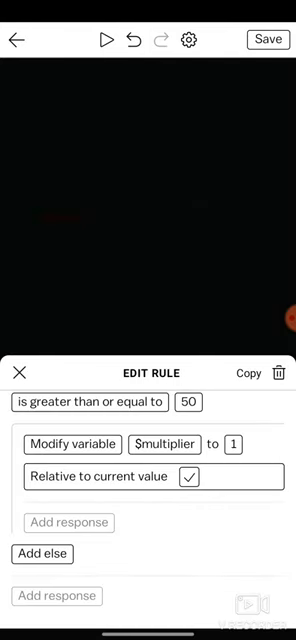
# Add a second response subtracting 50 from $taps relatively and close the rule
pyautogui.click(78, 442)
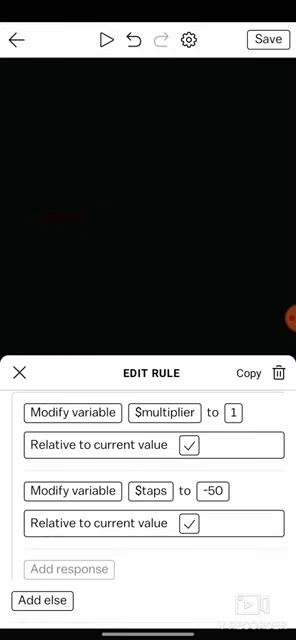
pyautogui.click(270, 40)
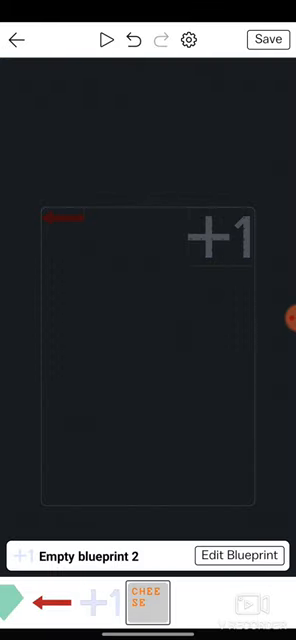
# Replace the sample text in the text box with '+1 Multiplier'
pyautogui.click(148, 600)
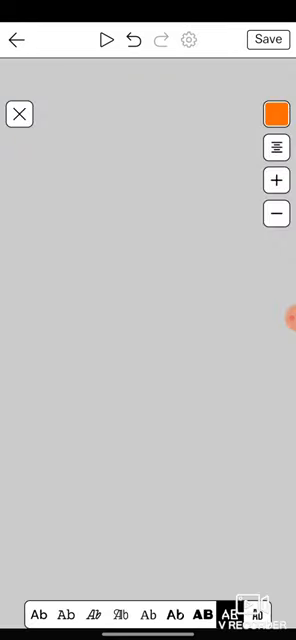
pyautogui.write('CHEESE')
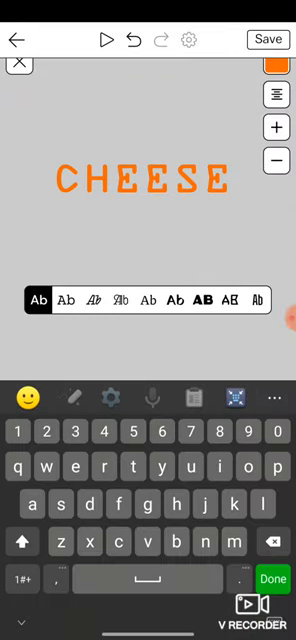
pyautogui.click(272, 64)
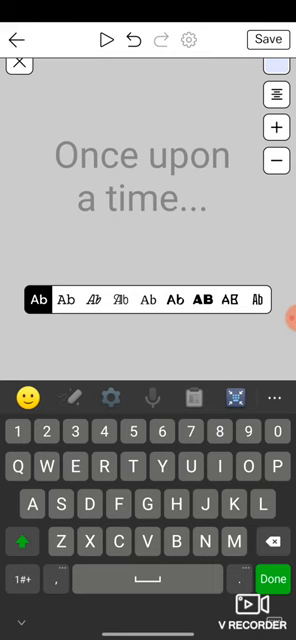
pyautogui.click(22, 580)
pyautogui.write('+1')
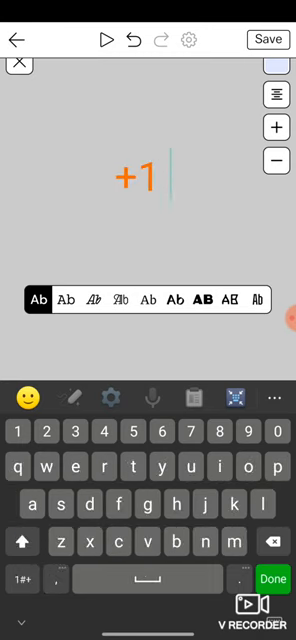
pyautogui.click(20, 540)
pyautogui.write(' Multil')
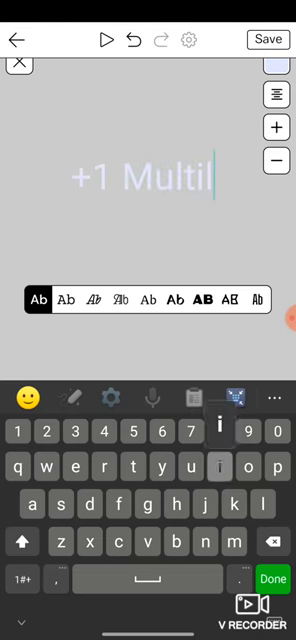
pyautogui.write('ier')
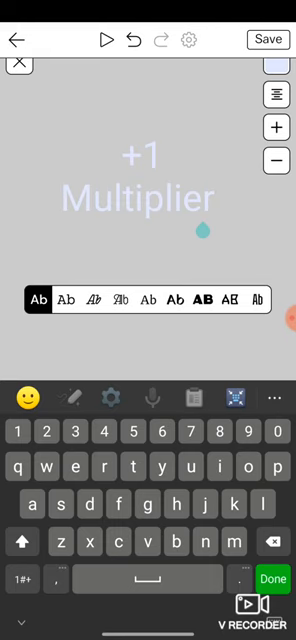
# Finish the +1 Multiplier text and return to the main tapper card
pyautogui.click(24, 538)
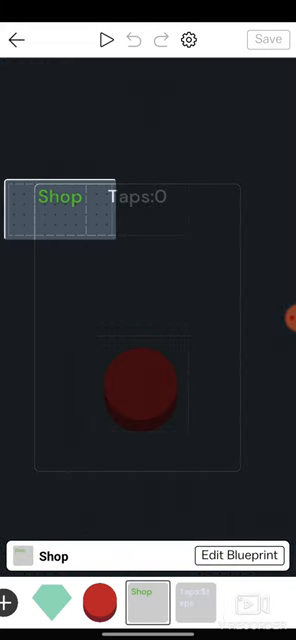
# Give the Shop label a tap rule sending the player to card-RDRP
pyautogui.click(232, 556)
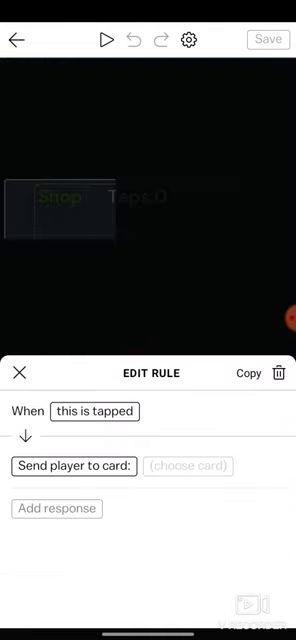
pyautogui.click(188, 466)
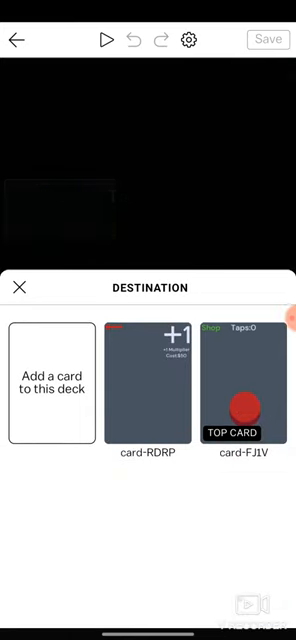
pyautogui.click(152, 386)
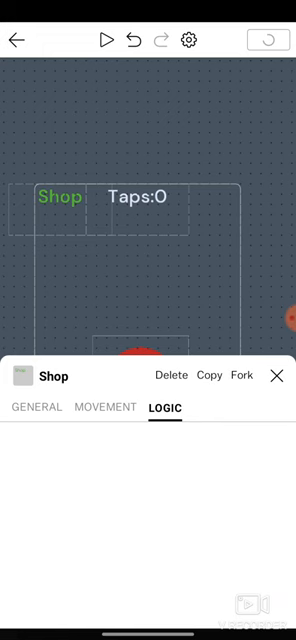
pyautogui.click(276, 376)
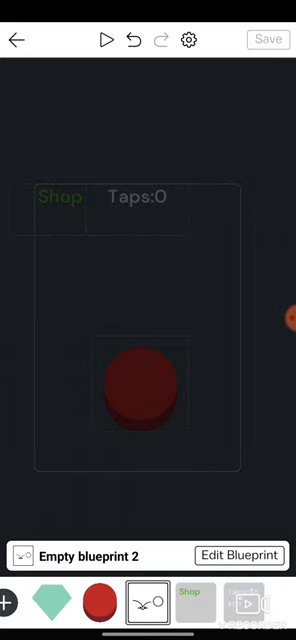
# Draw the podium's tall middle bar in a new colour
pyautogui.click(244, 554)
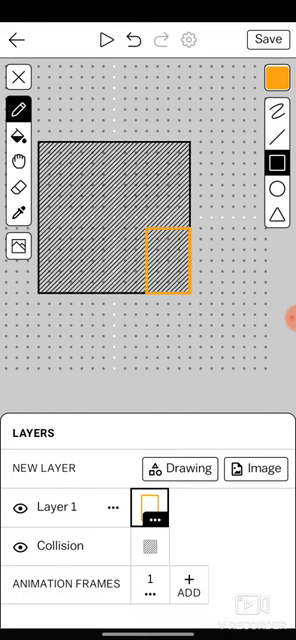
pyautogui.click(278, 80)
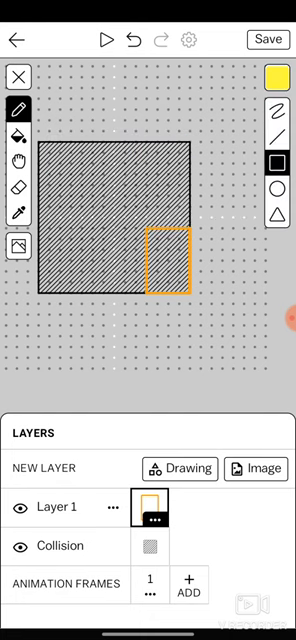
pyautogui.moveTo(92, 156); pyautogui.dragTo(148, 290)
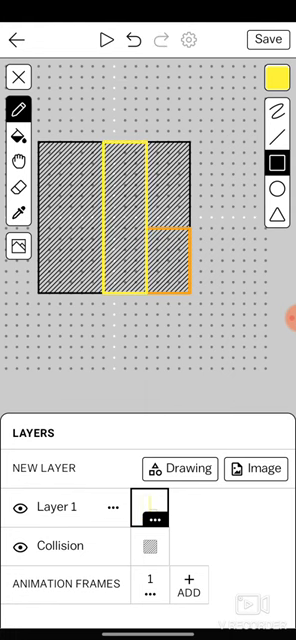
pyautogui.click(274, 80)
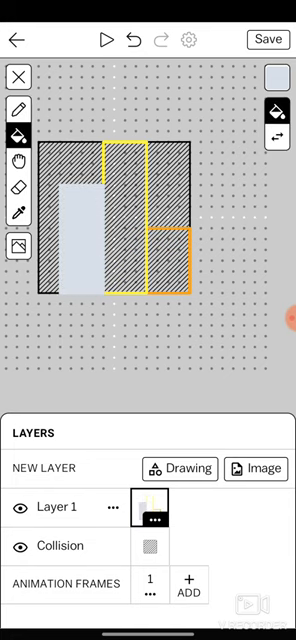
# Fill the short right bar orange and finish the podium drawing
pyautogui.click(276, 80)
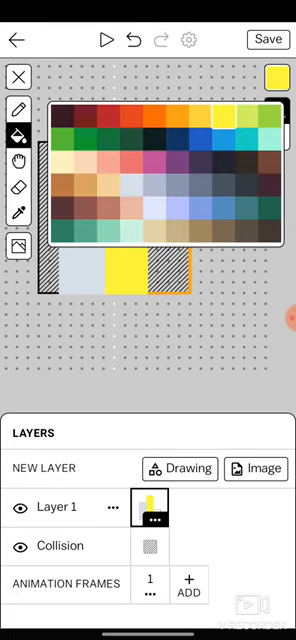
pyautogui.click(274, 76)
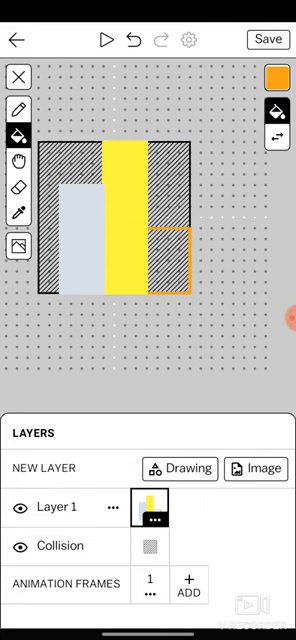
pyautogui.click(184, 270)
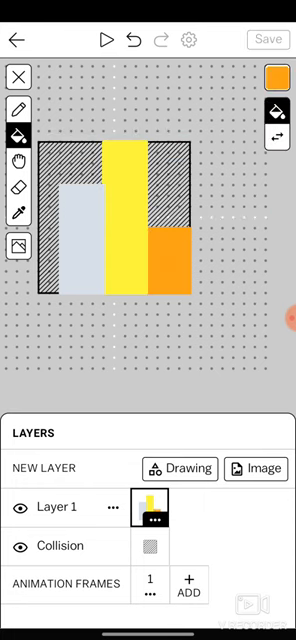
pyautogui.click(18, 38)
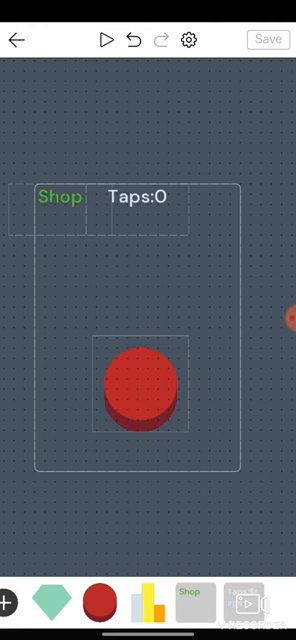
# Add a podium tap rule with a 'Save variable to leaderboard' response
pyautogui.click(150, 596)
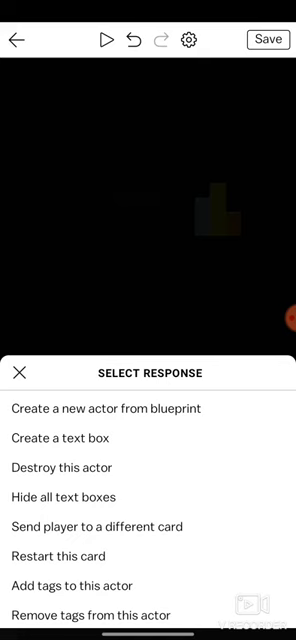
pyautogui.scroll(-3)
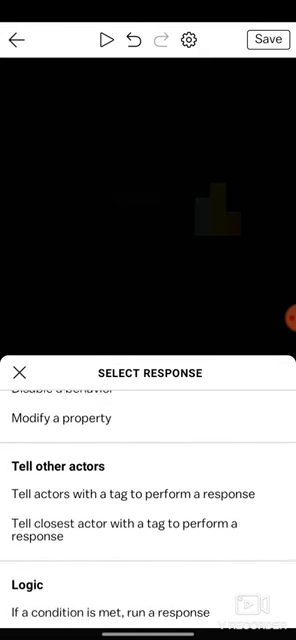
pyautogui.scroll(-3)
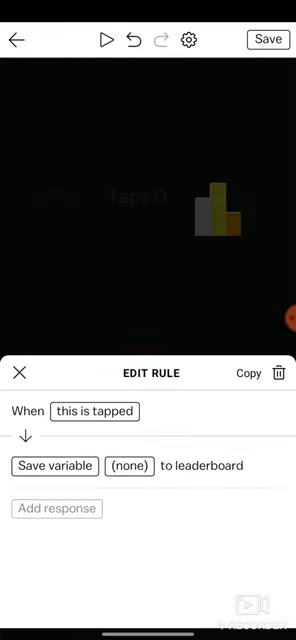
# Make the rule show the $taps leaderboard, high values on top, labelled "Taps" instead of Score
pyautogui.click(56, 508)
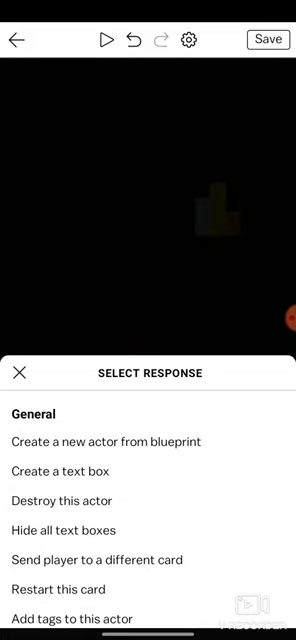
pyautogui.scroll(-3)
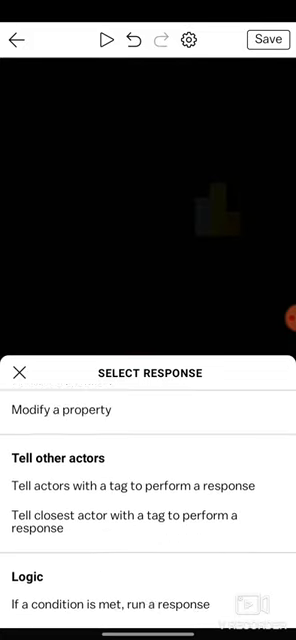
pyautogui.scroll(-3)
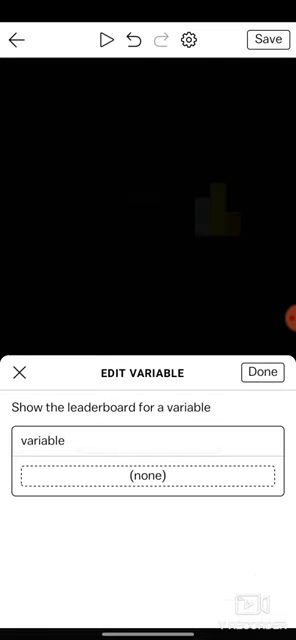
pyautogui.click(148, 476)
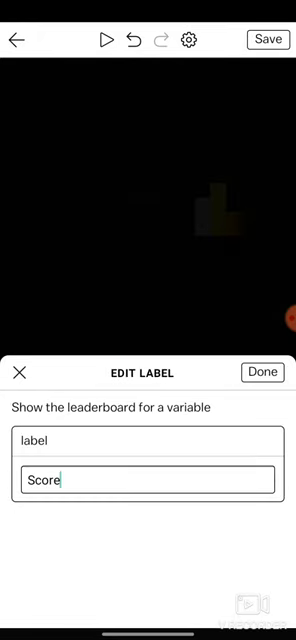
pyautogui.click(146, 480)
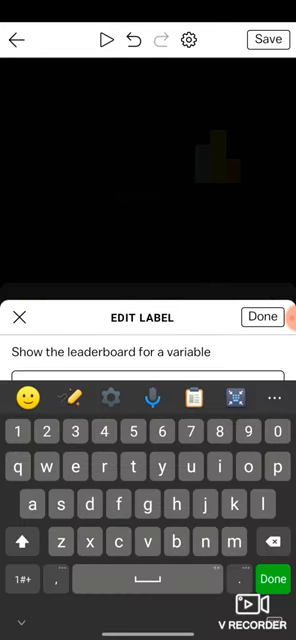
pyautogui.click(24, 540)
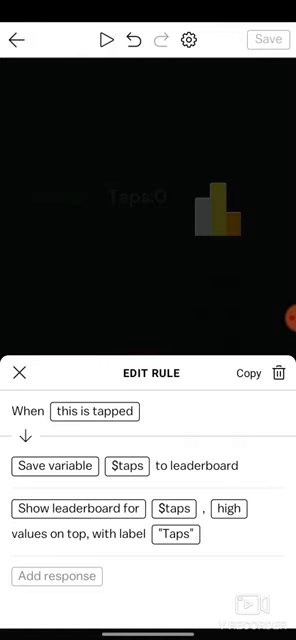
# Save the deck with the new podium rule and start a test play
pyautogui.click(268, 40)
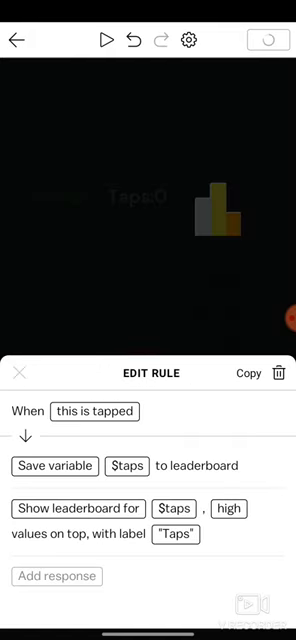
pyautogui.click(18, 372)
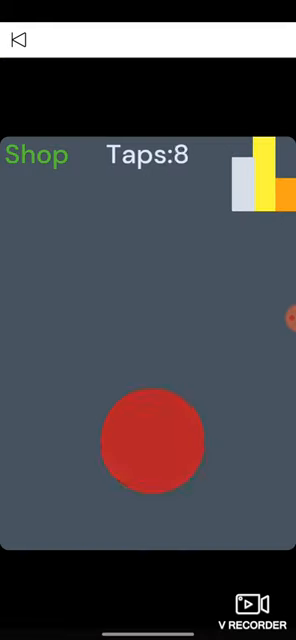
# Tap the red button several times so the Taps counter climbs during test play
pyautogui.click(150, 436)
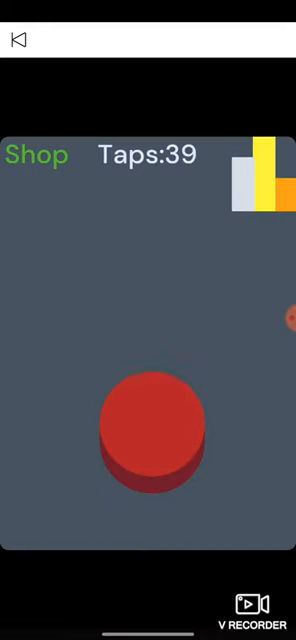
pyautogui.click(36, 156)
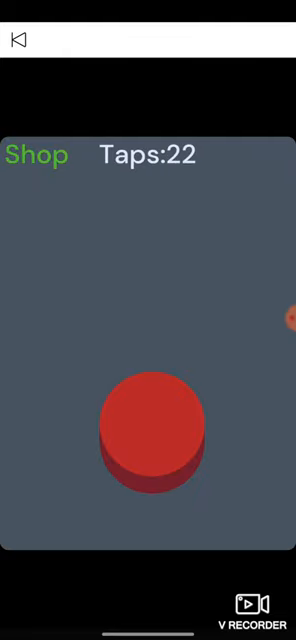
pyautogui.click(148, 430)
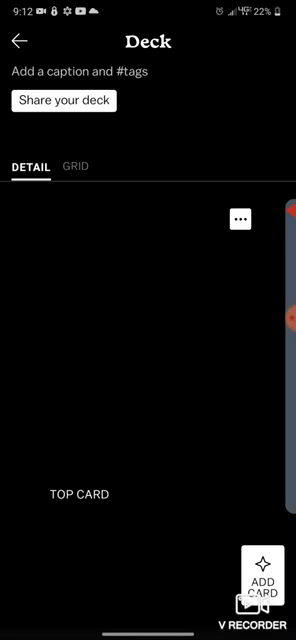
# Share the deck as Public with the caption #tapper and save the settings
pyautogui.click(64, 100)
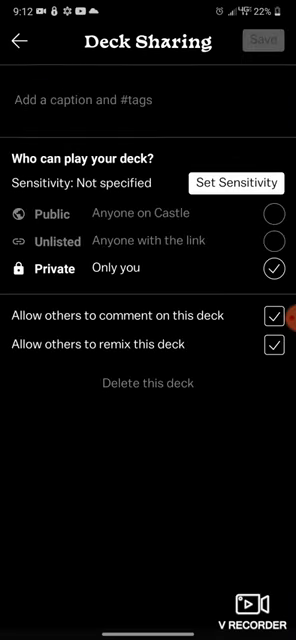
pyautogui.click(270, 212)
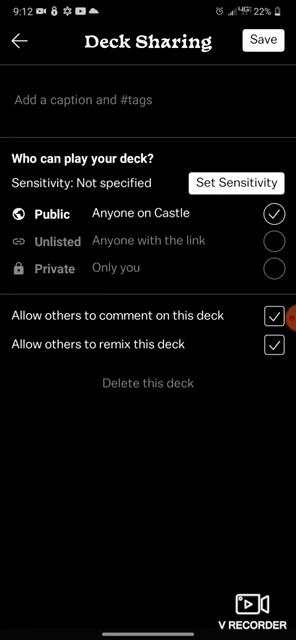
pyautogui.click(148, 100)
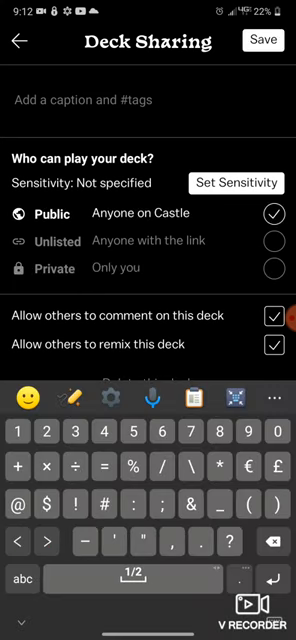
pyautogui.write('#tappe')
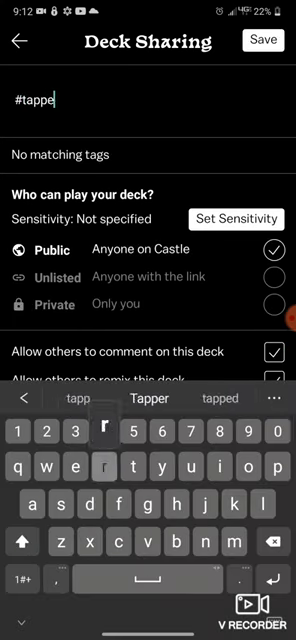
pyautogui.write('r')
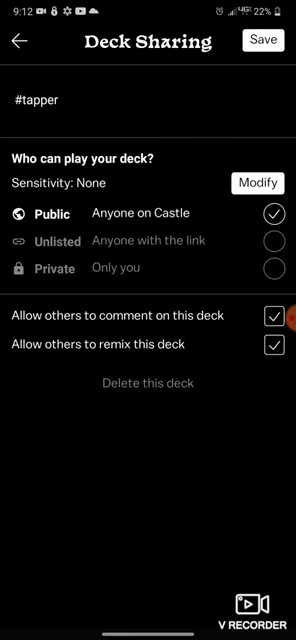
pyautogui.click(264, 40)
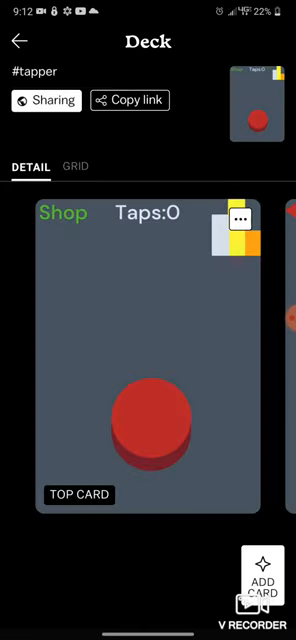
# Play the published deck, tapping the button and checking the leaderboard's 18-tap first place
pyautogui.click(20, 40)
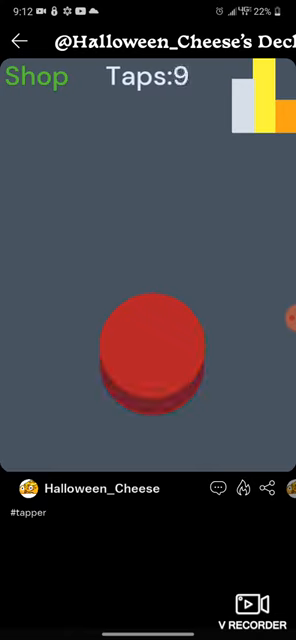
pyautogui.click(156, 360)
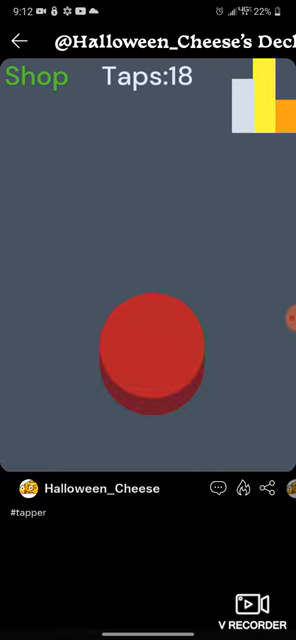
pyautogui.click(150, 360)
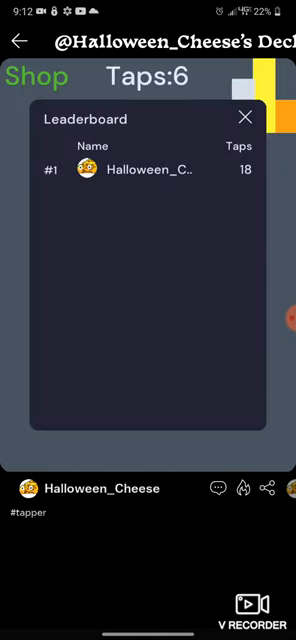
pyautogui.click(248, 116)
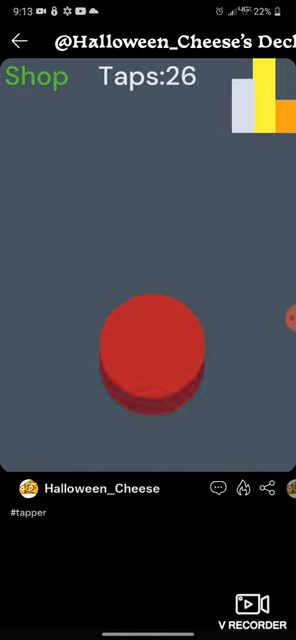
pyautogui.click(148, 360)
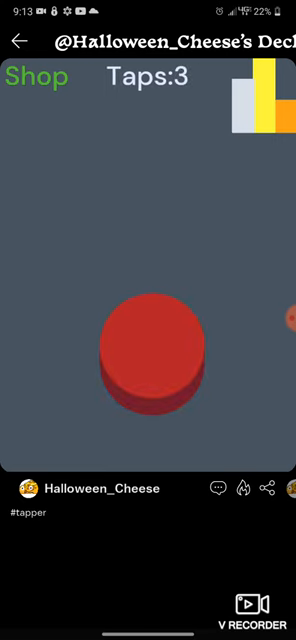
pyautogui.click(148, 360)
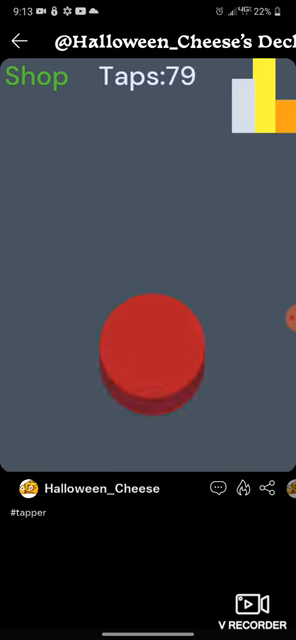